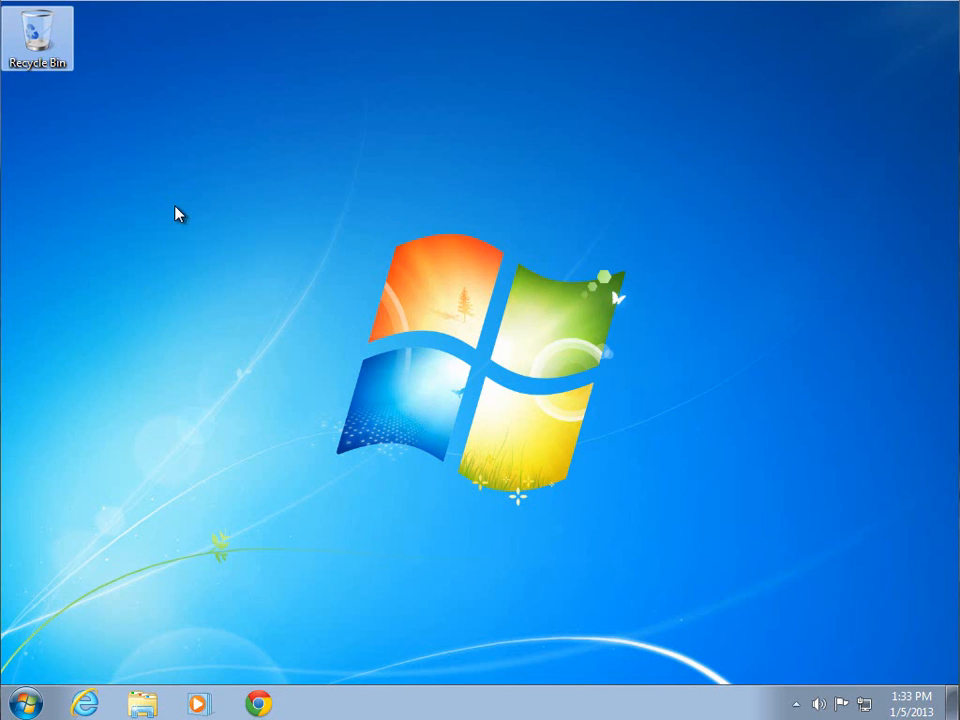
Show the desktop's shortcut menu with the Hg Workbench and TortoiseHg entries.
right_click(178, 213)
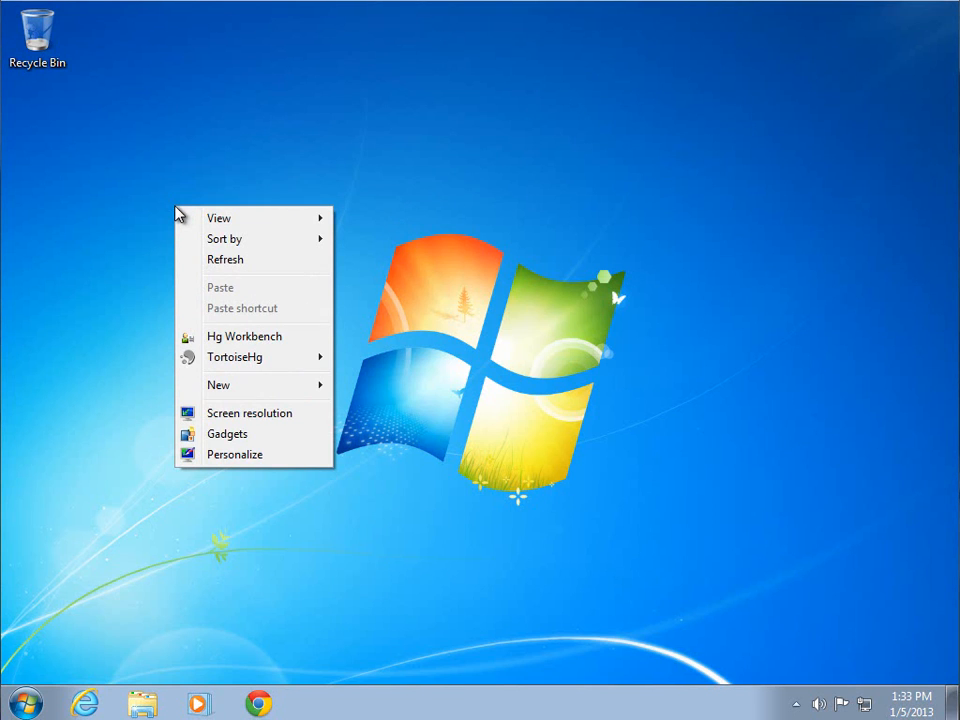
mouse_move(235, 357)
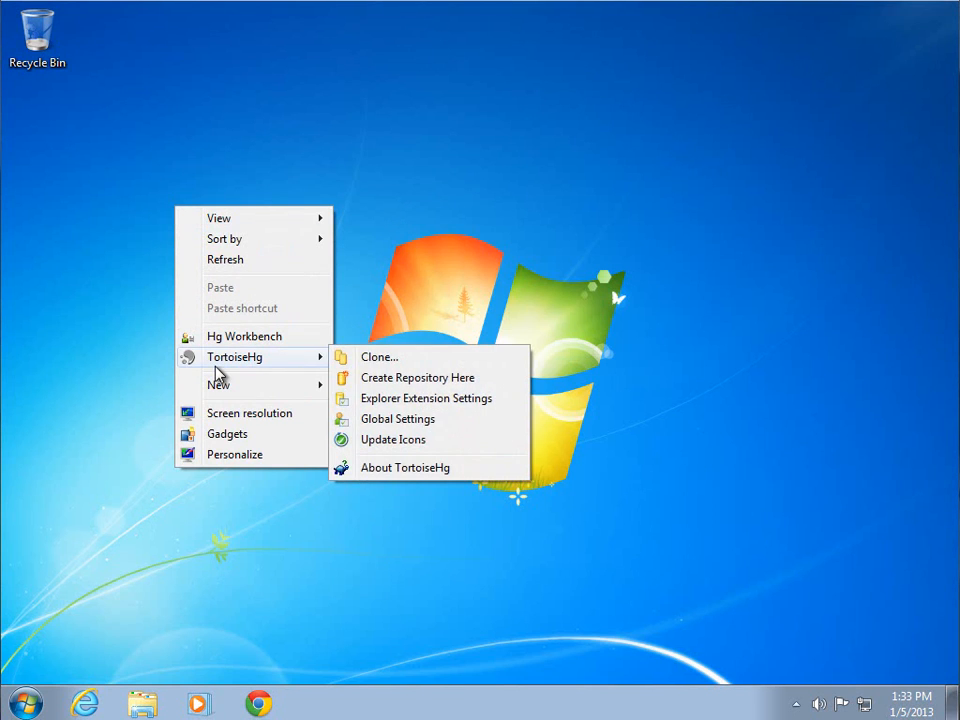
mouse_move(396, 358)
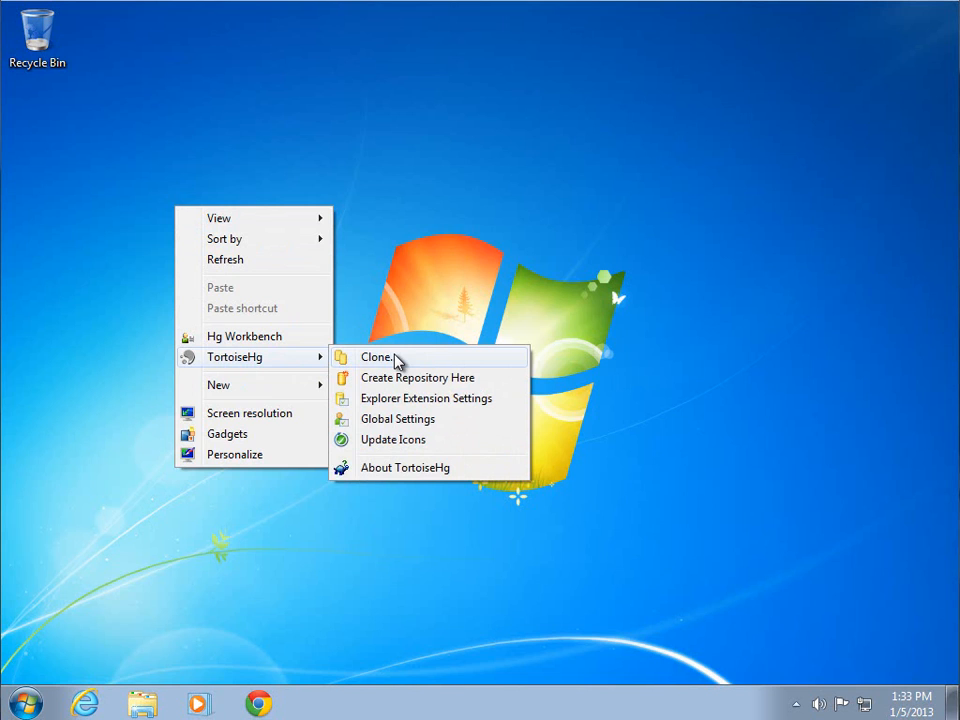
Open TortoiseHg's Clone dialog with source and destination defaulting to the Desktop.
click(377, 357)
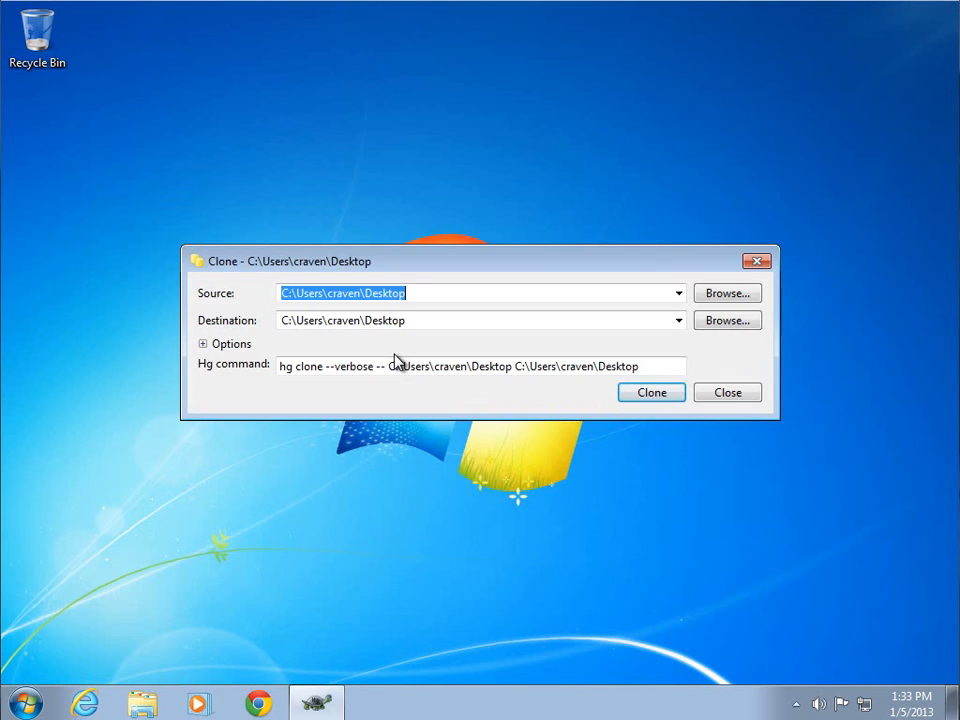
mouse_move(378, 340)
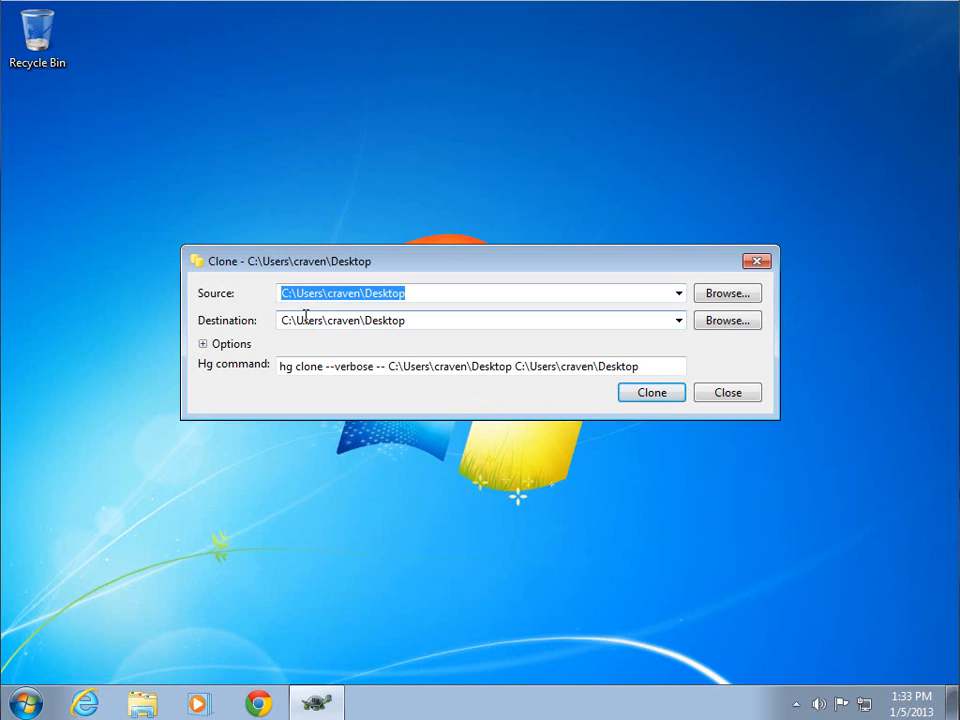
mouse_move(375, 318)
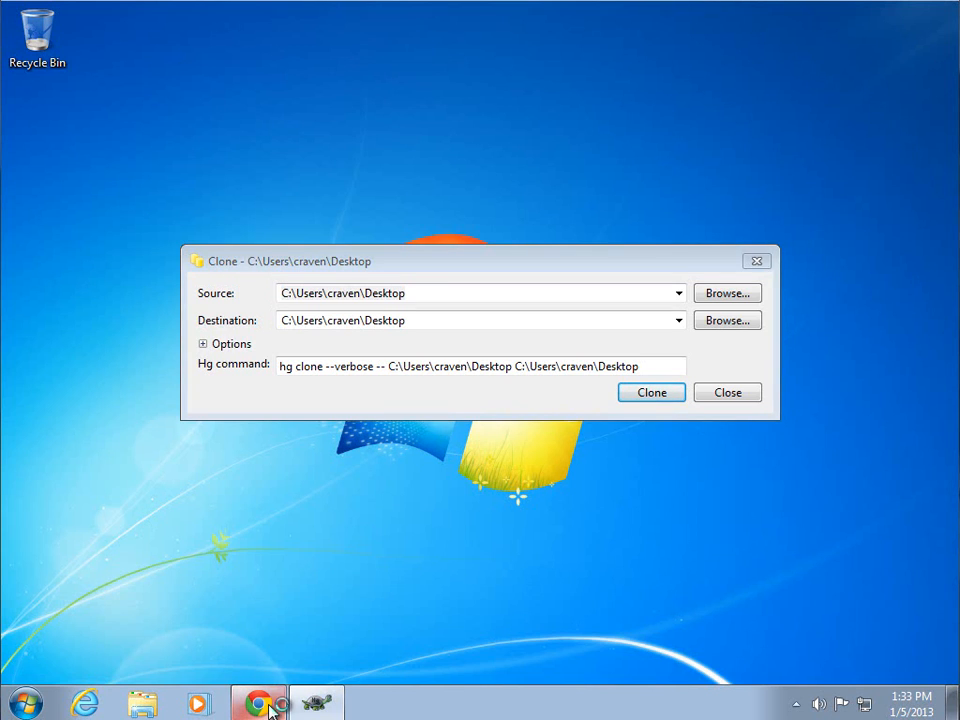
Go to programarcadegames.com in Chrome.
click(258, 701)
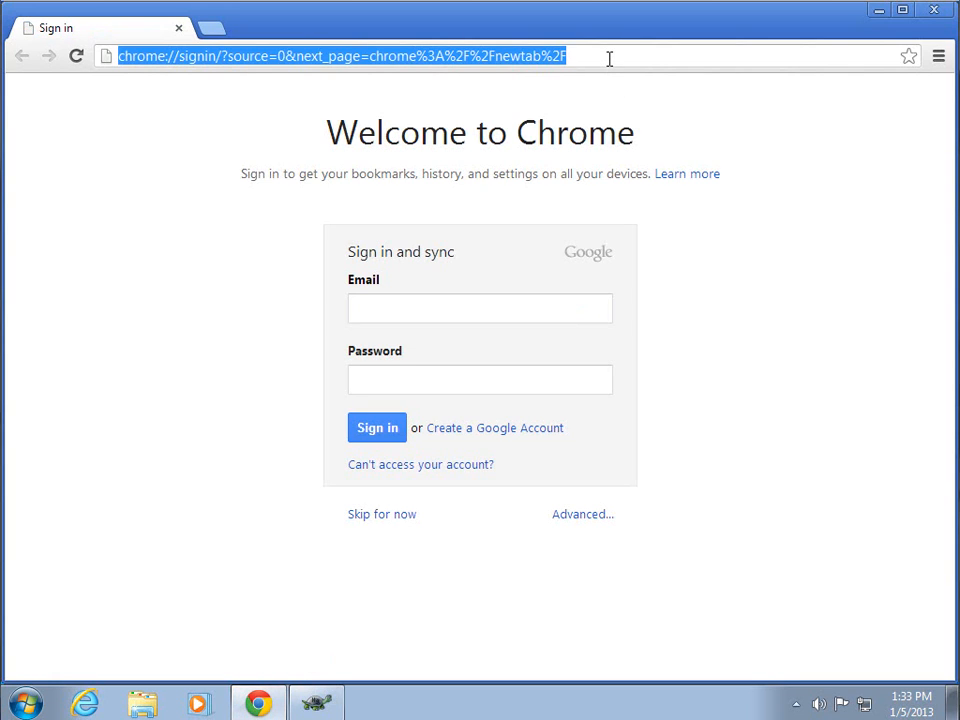
text(programarcadegames.com)
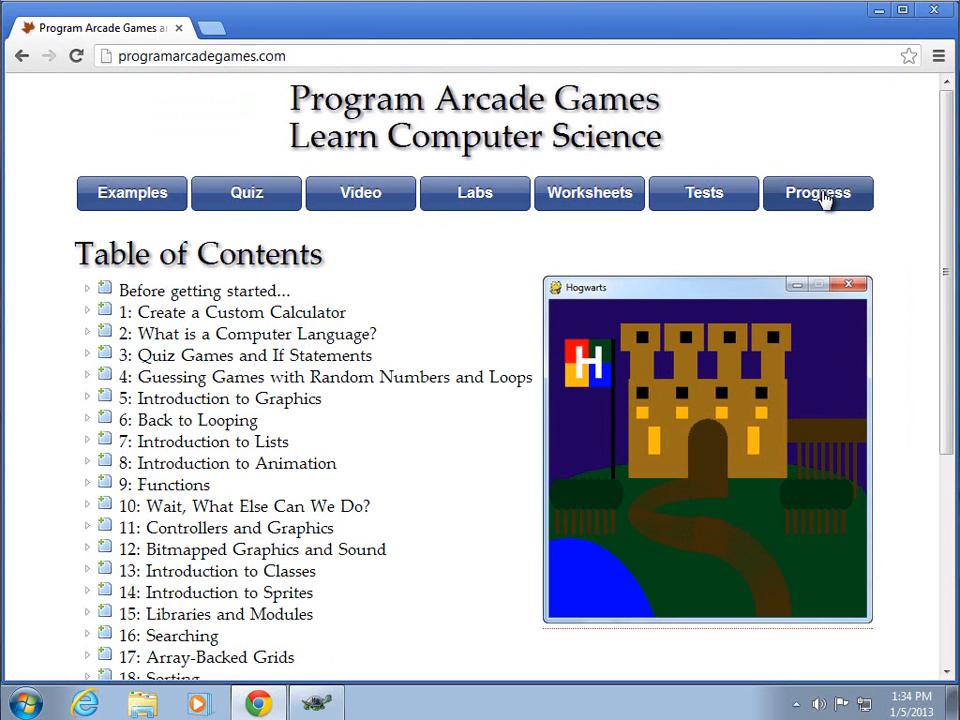
click(818, 193)
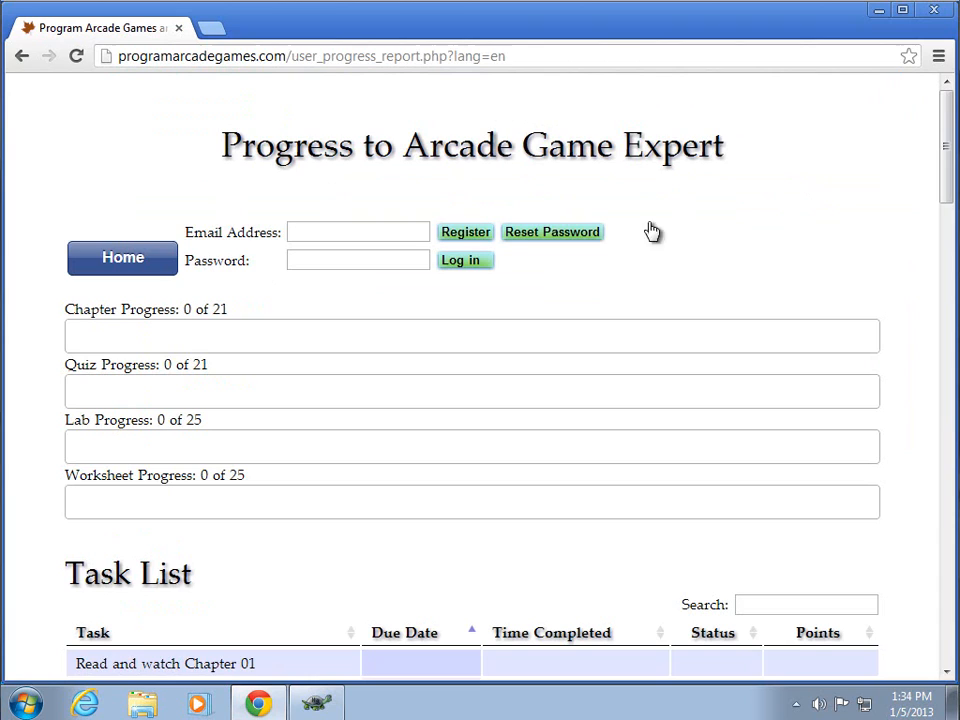
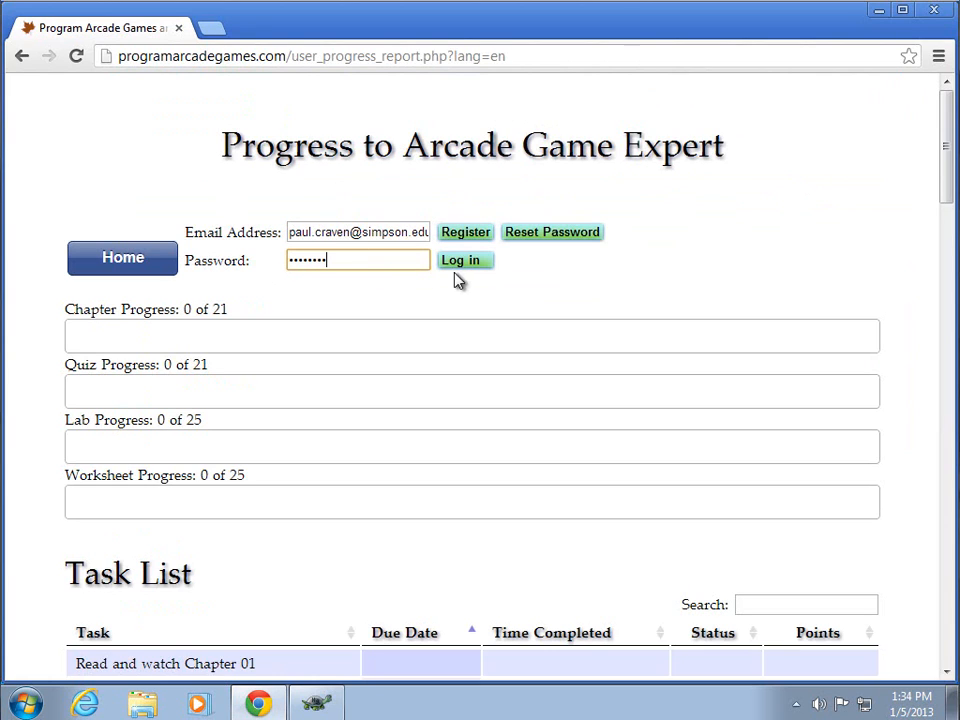
click(464, 260)
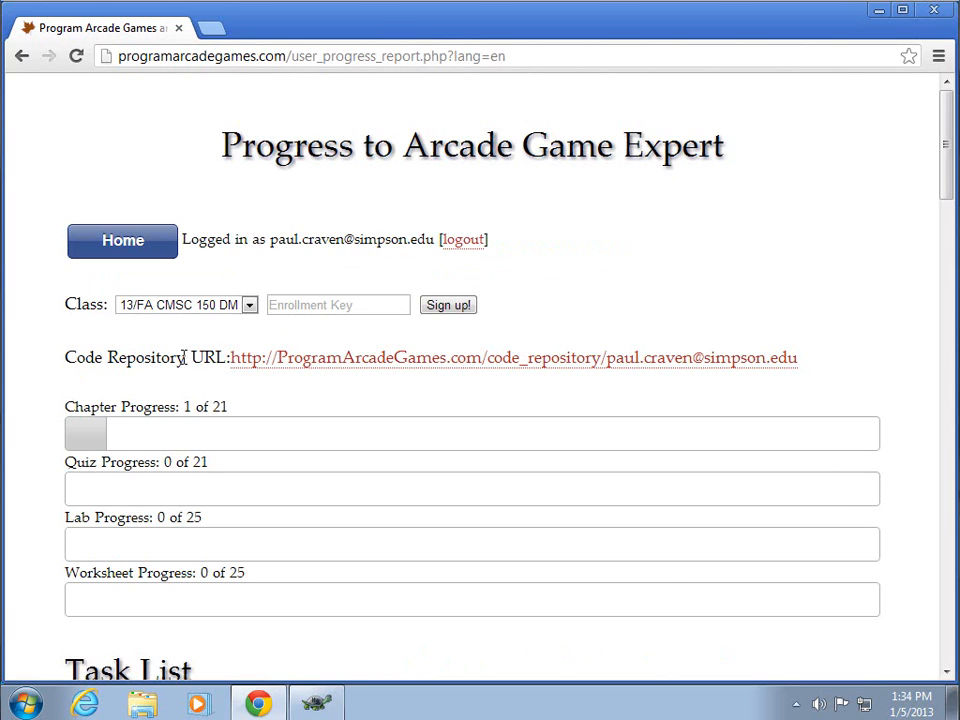
mouse_move(310, 365)
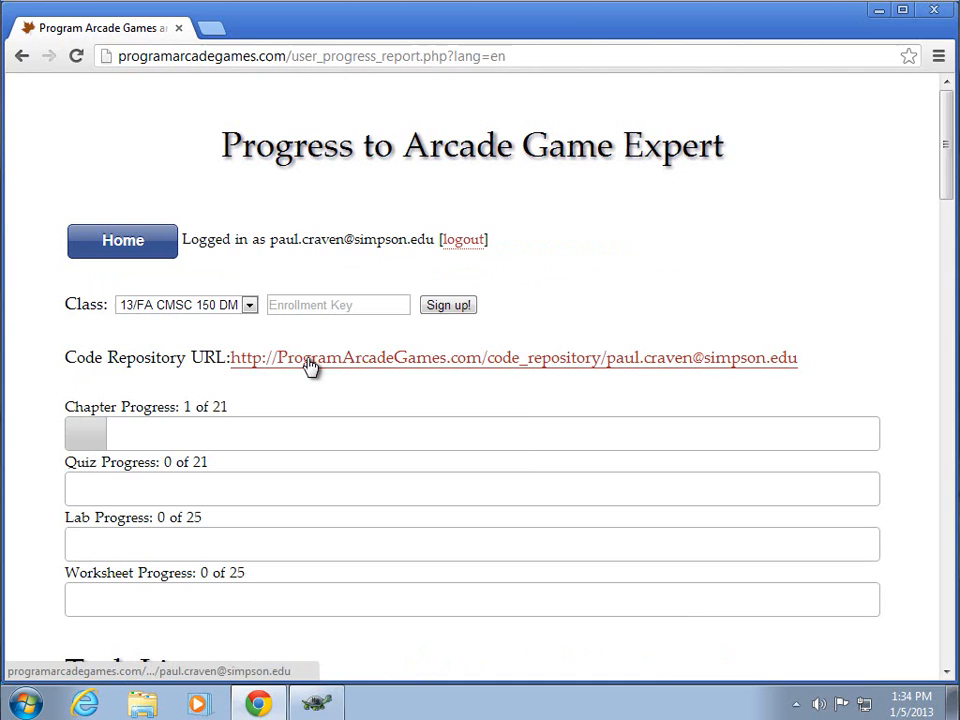
right_click(310, 360)
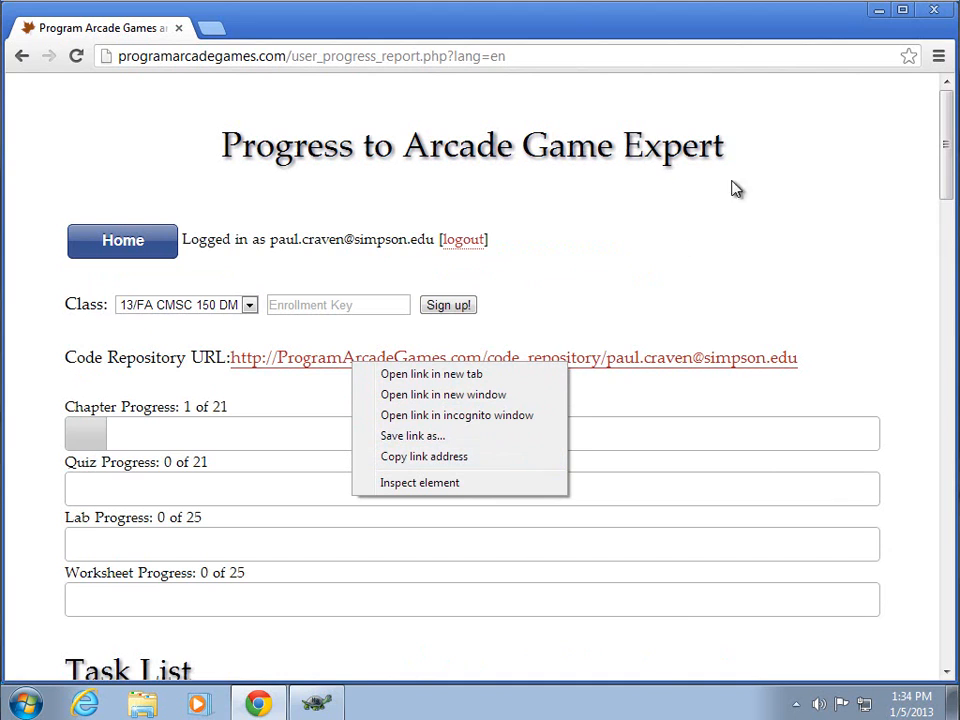
mouse_move(878, 14)
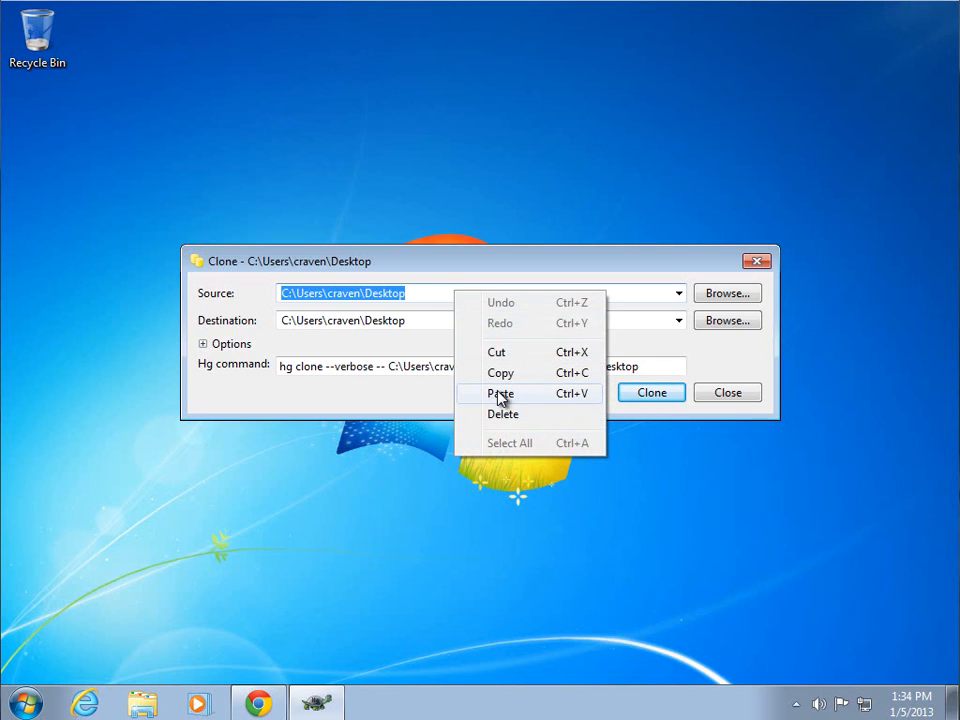
Paste the personal code repository URL as the Clone source.
click(498, 393)
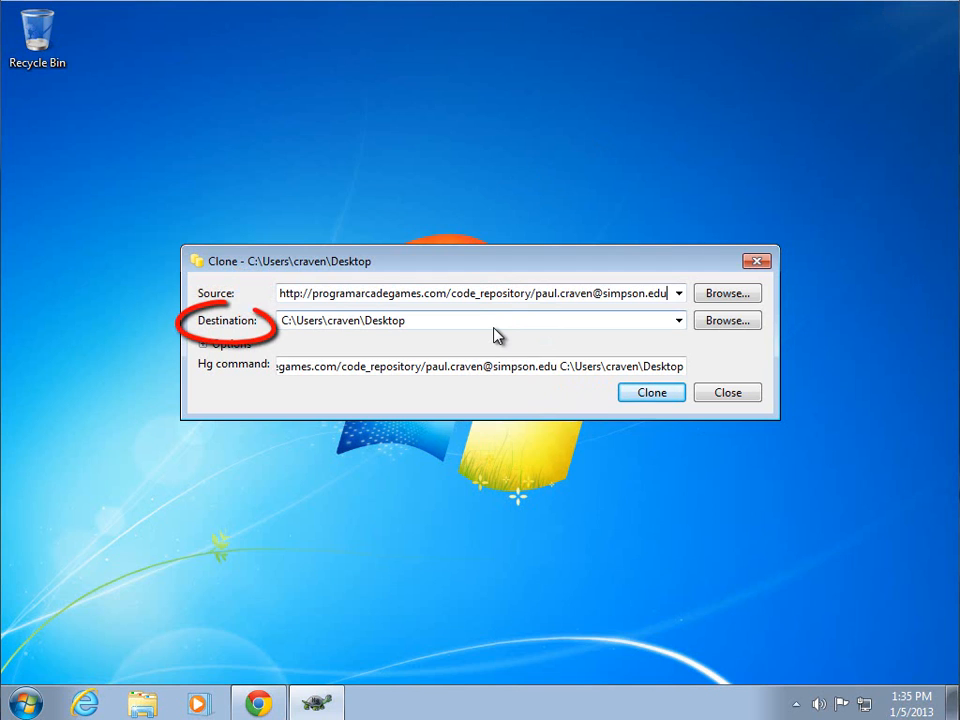
mouse_move(651, 392)
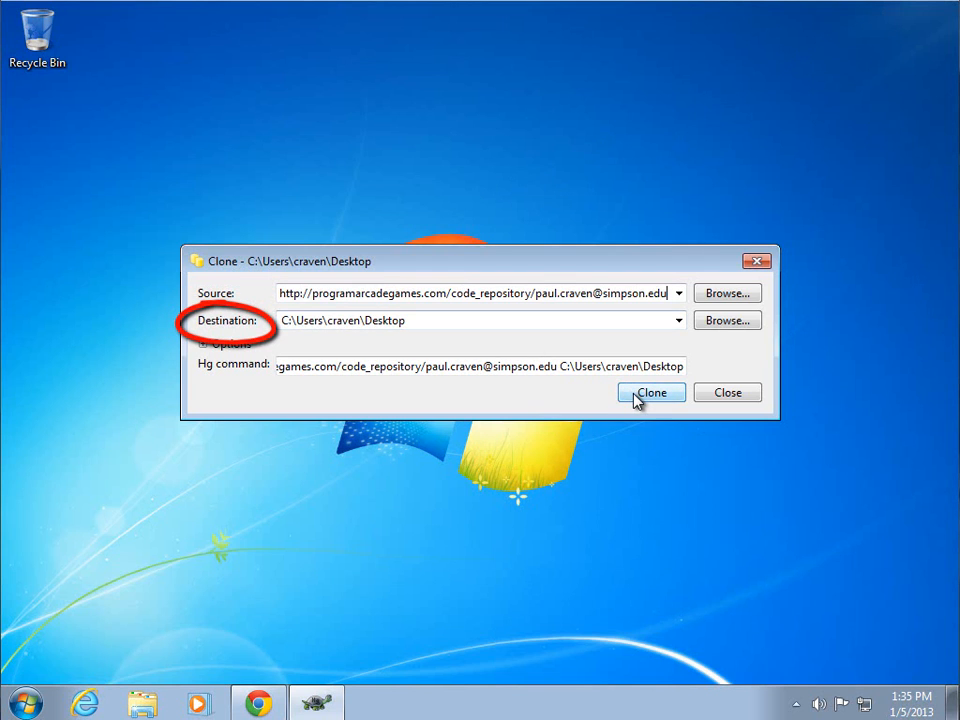
click(651, 392)
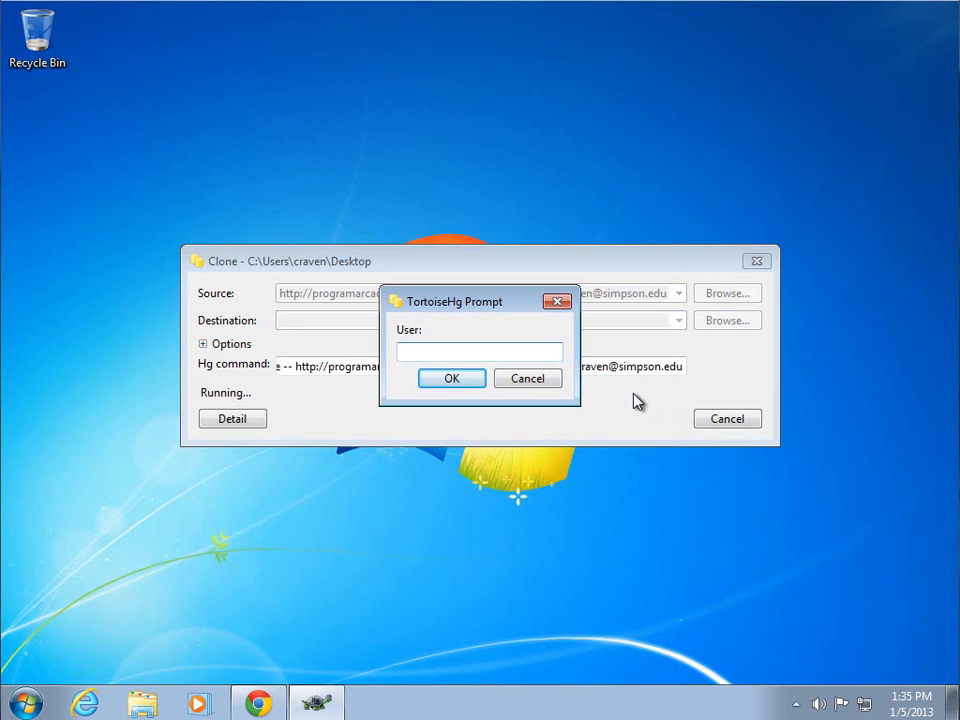
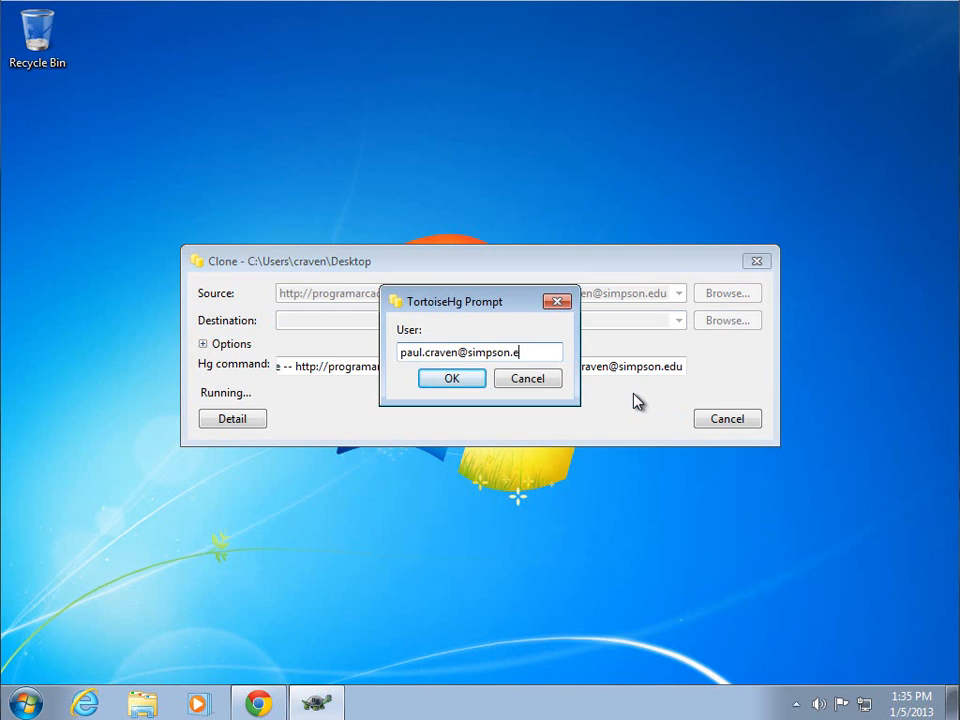
click(452, 378)
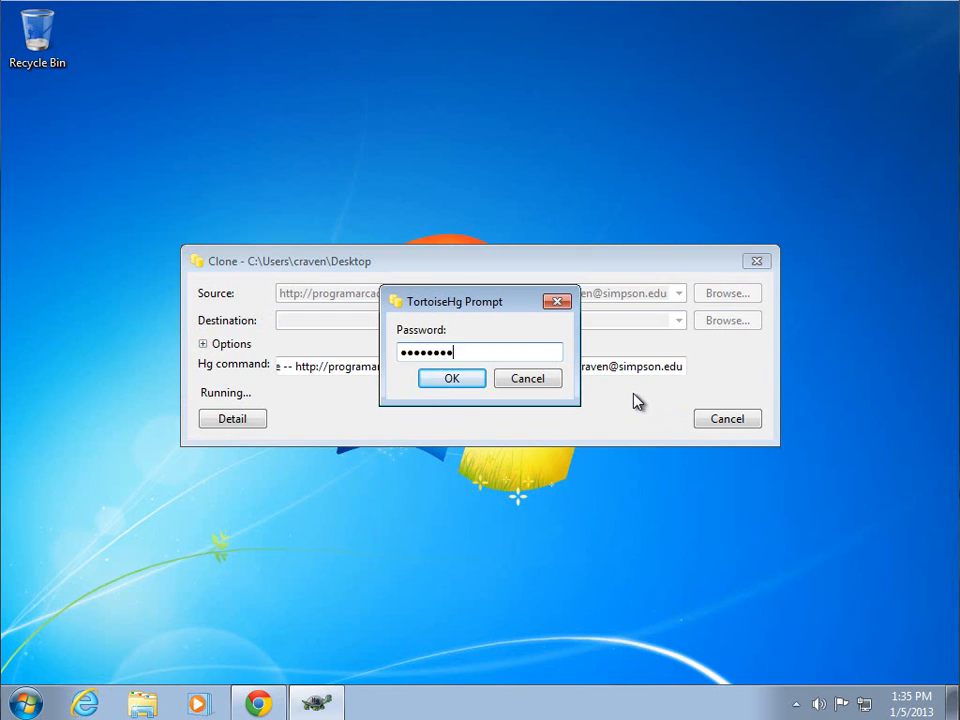
click(452, 378)
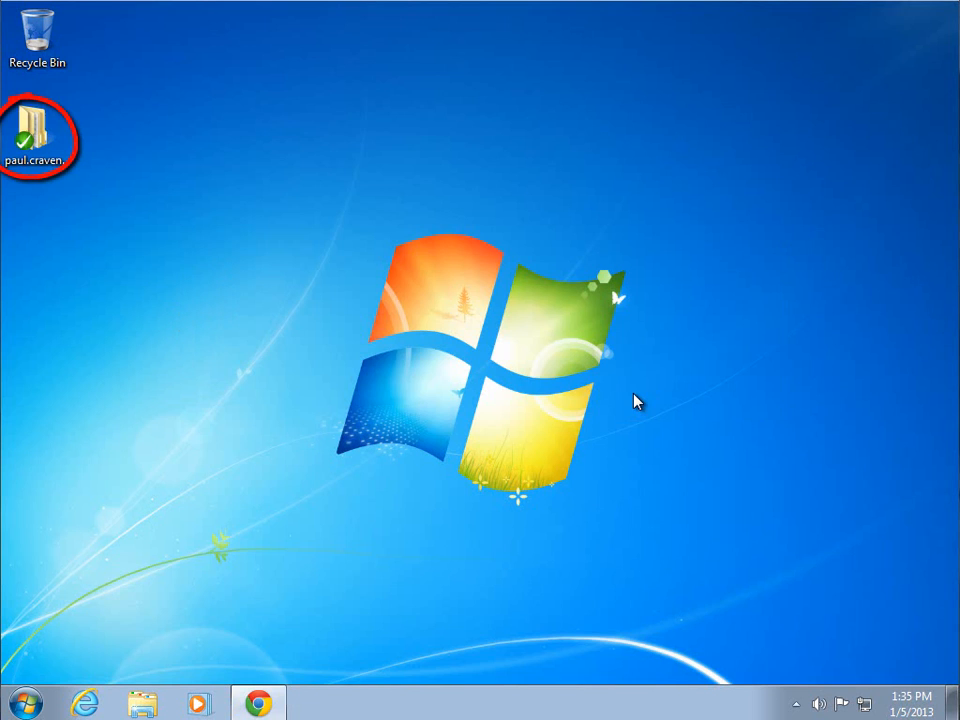
mouse_move(33, 133)
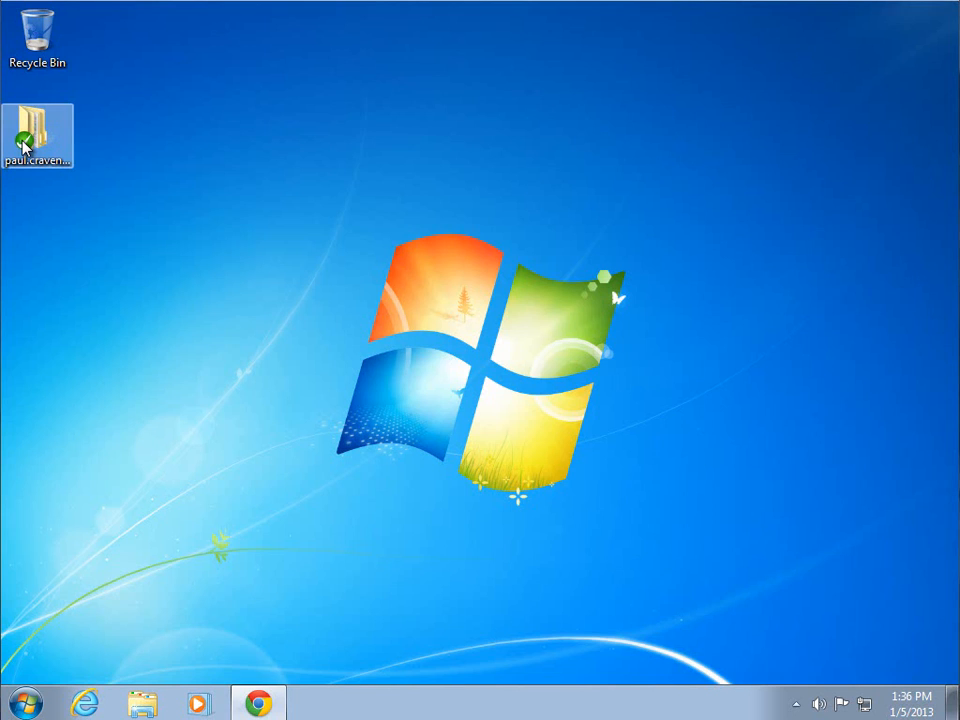
mouse_move(65, 150)
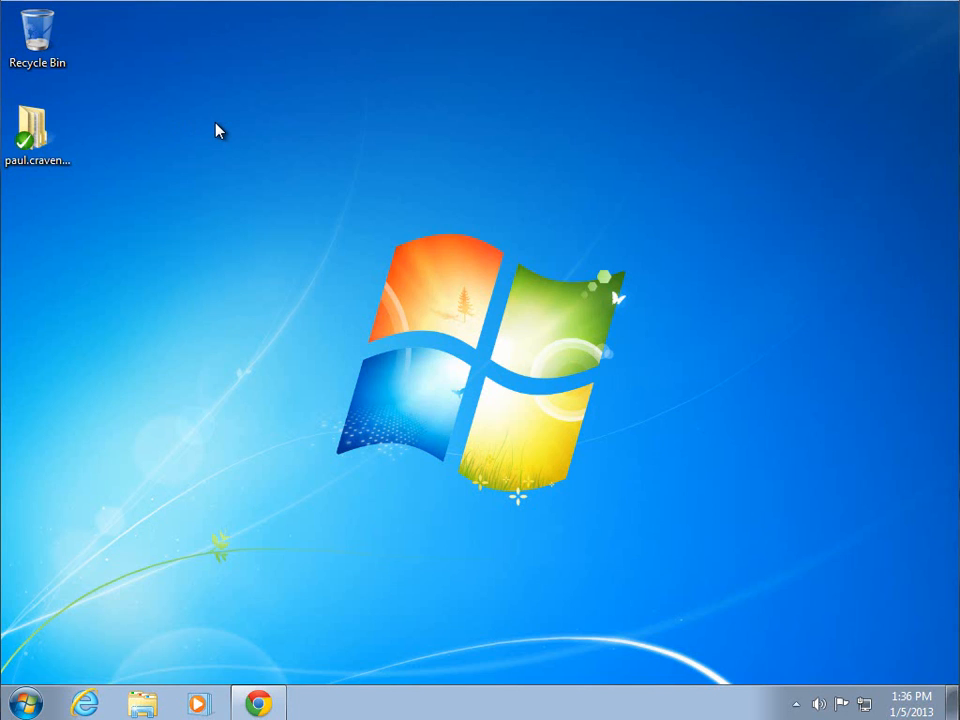
mouse_move(186, 133)
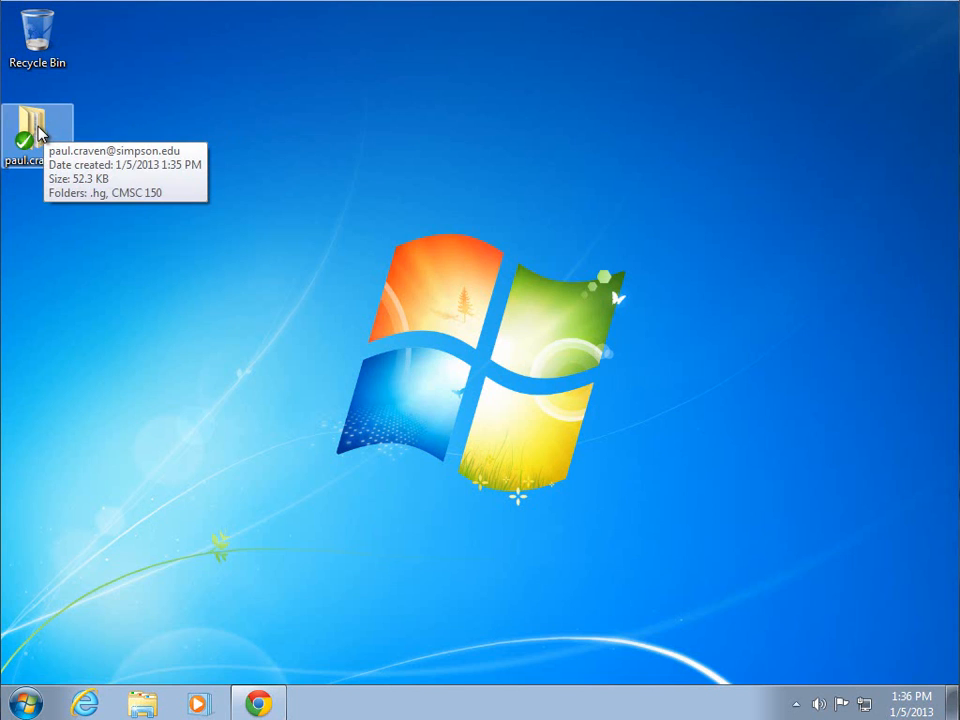
double_click(30, 115)
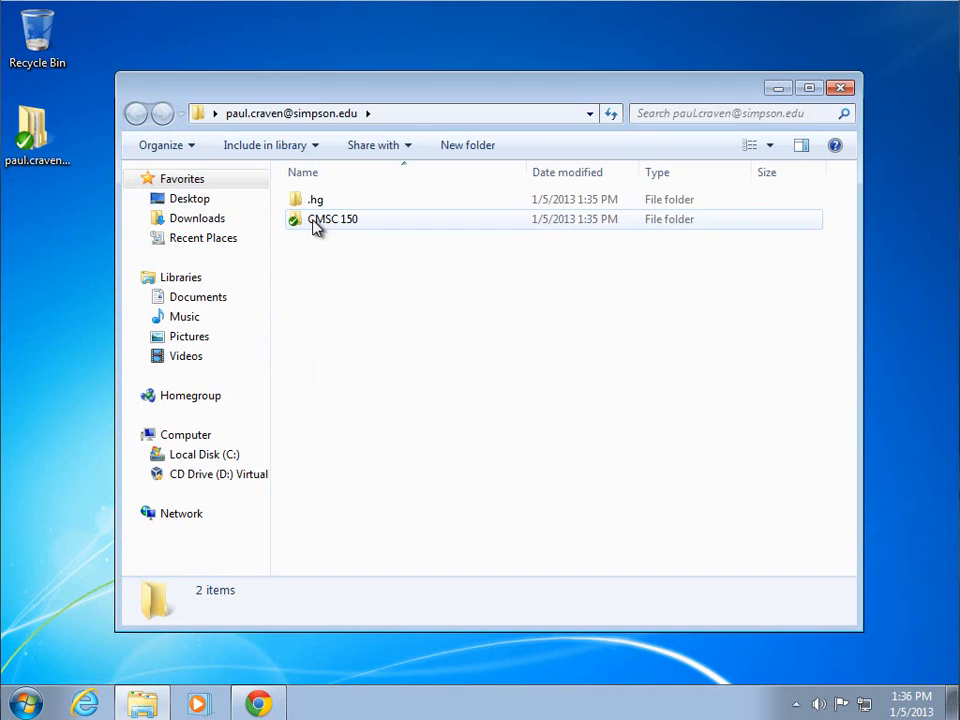
mouse_move(350, 227)
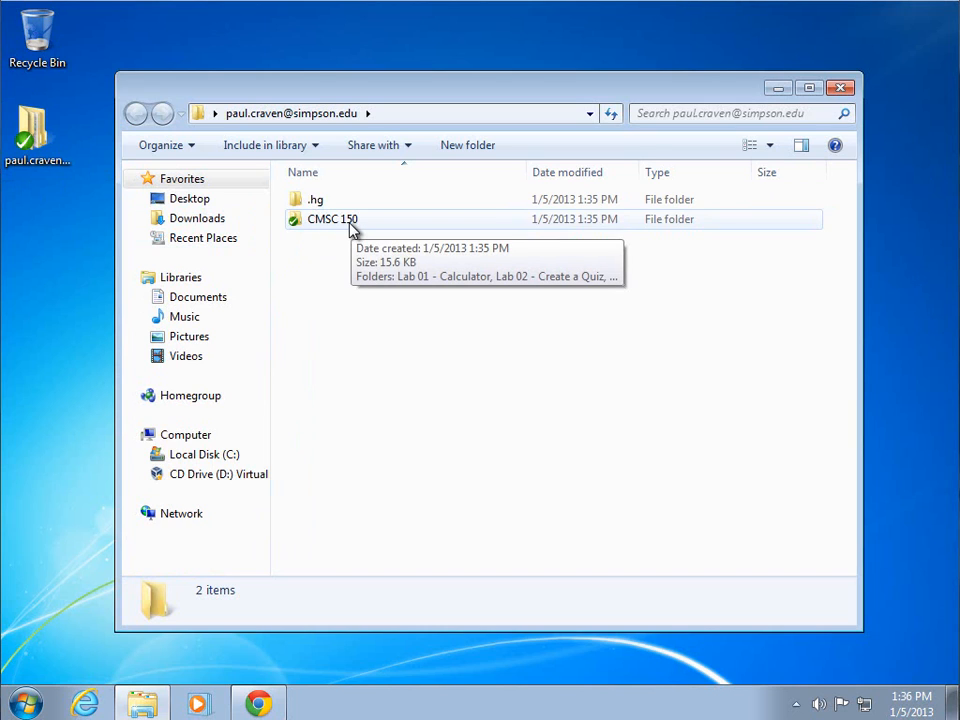
mouse_move(319, 201)
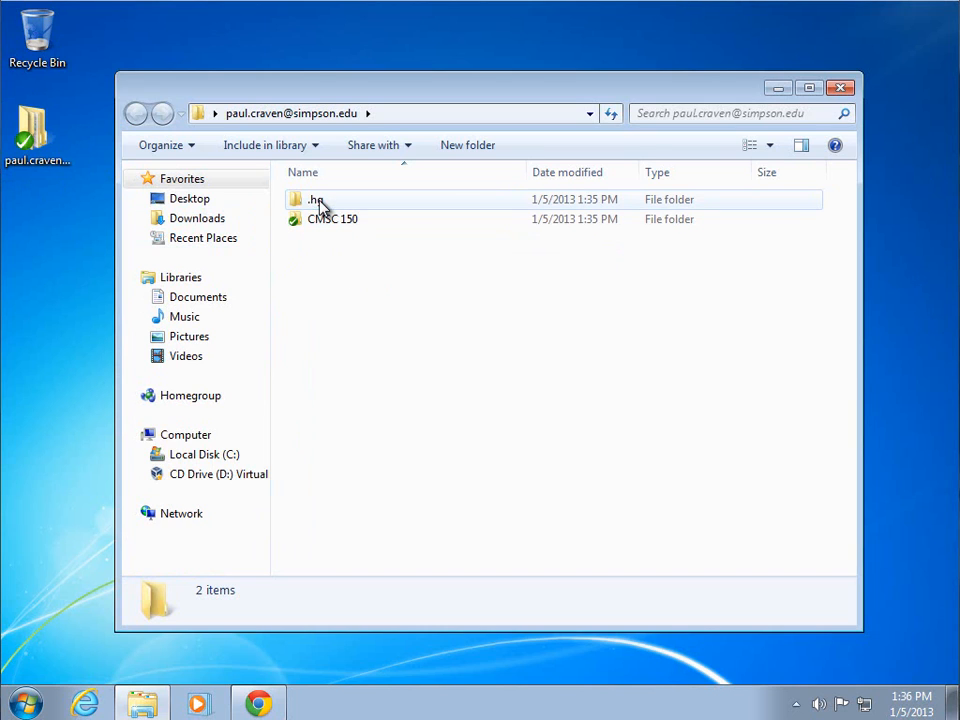
mouse_move(316, 205)
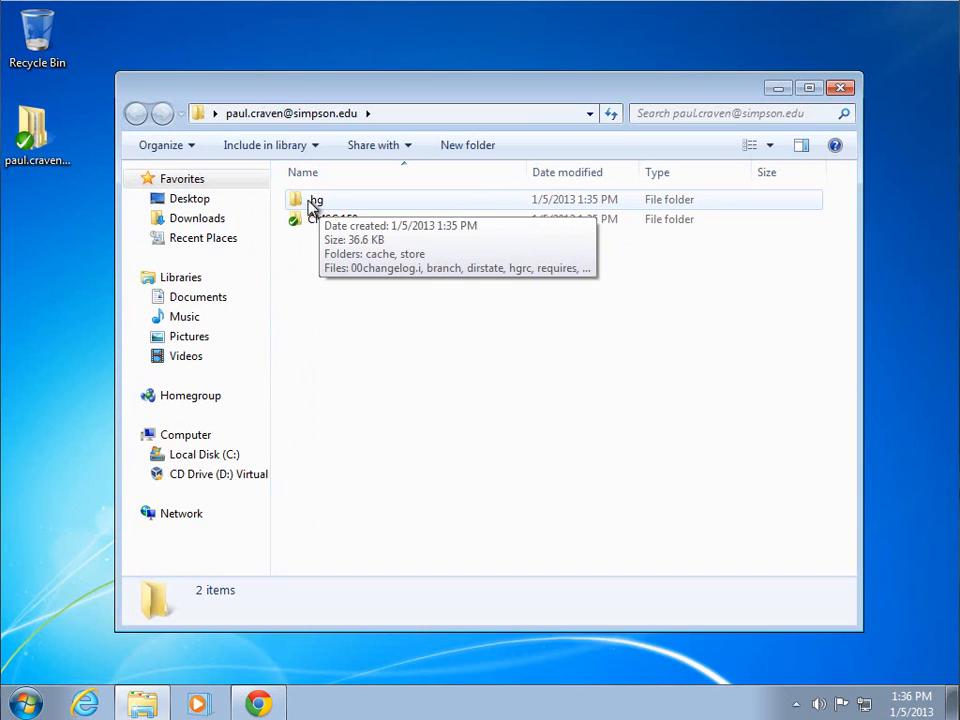
mouse_move(332, 214)
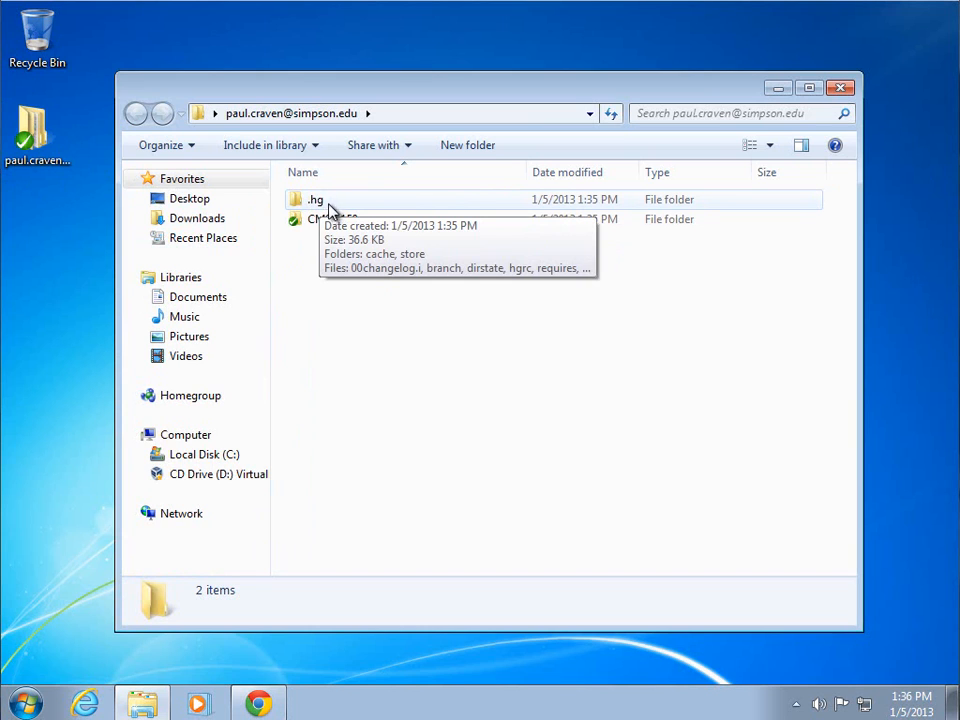
click(333, 219)
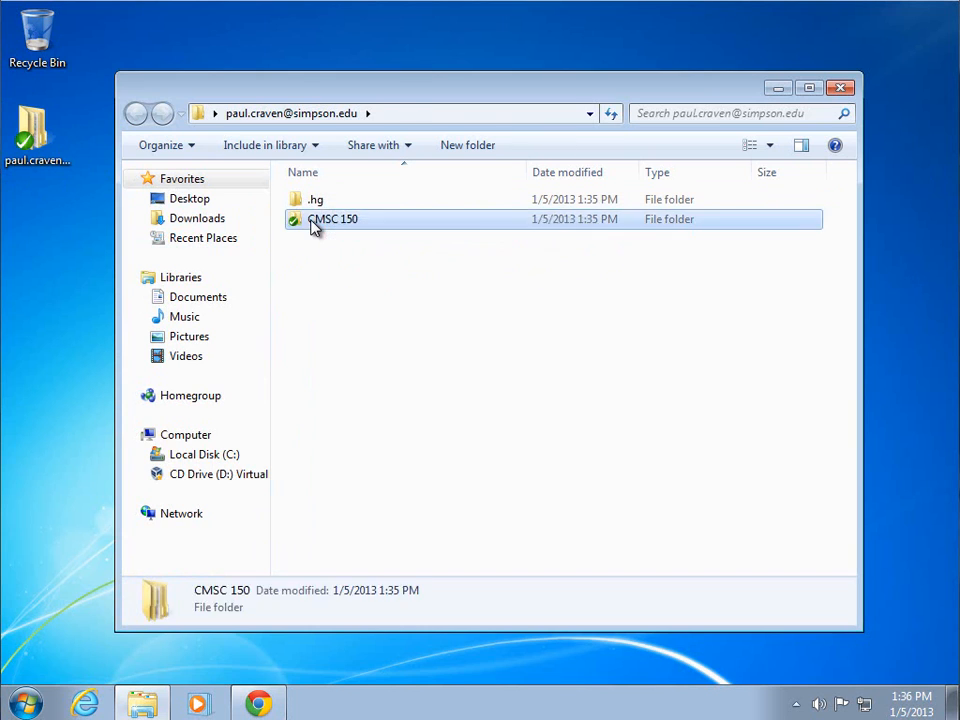
double_click(333, 218)
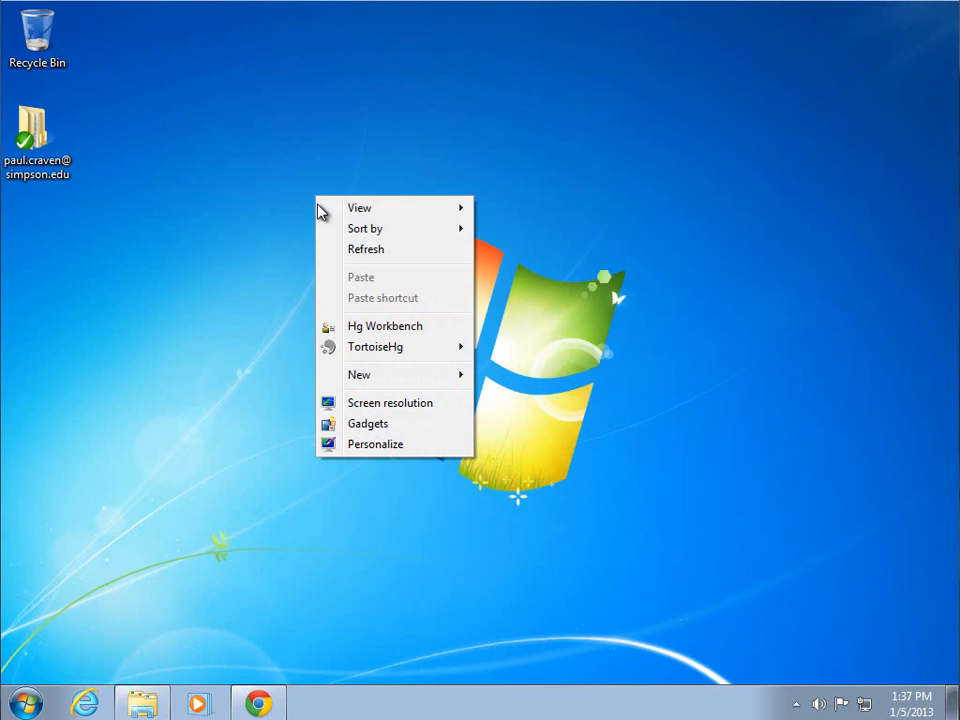
mouse_move(375, 346)
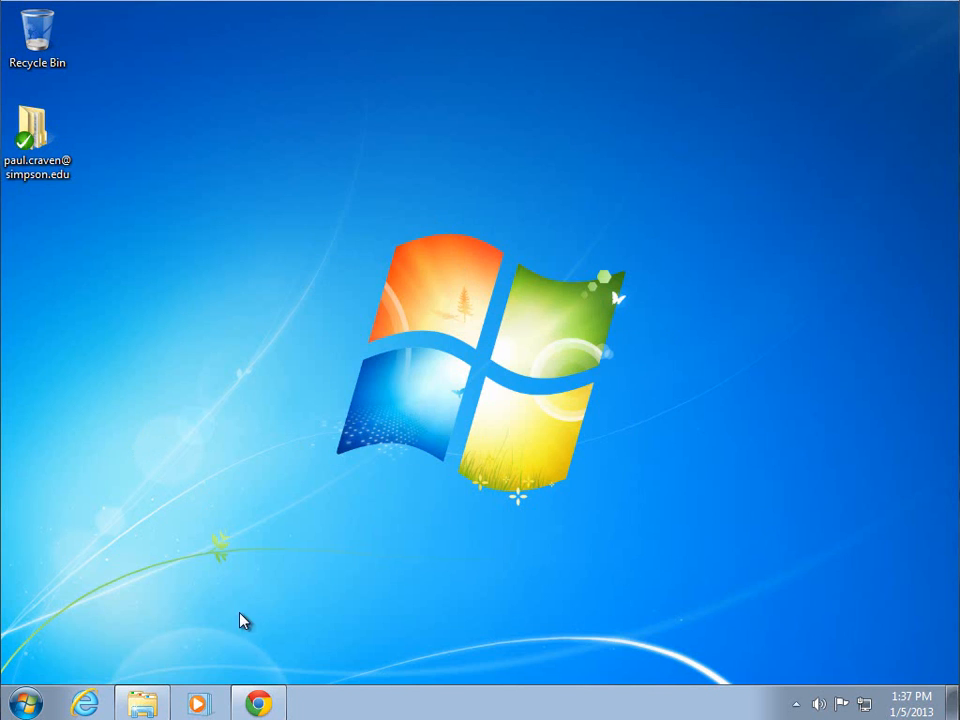
Follow the Code Repository link in Chrome and log in as paul.cr to view the commit log.
click(255, 701)
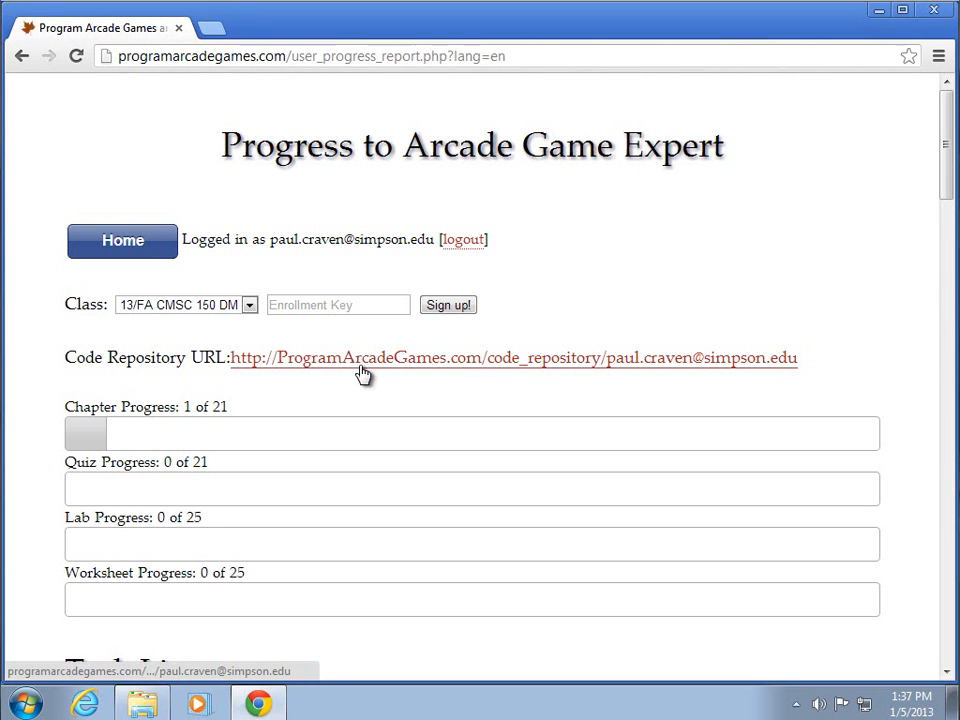
mouse_move(362, 374)
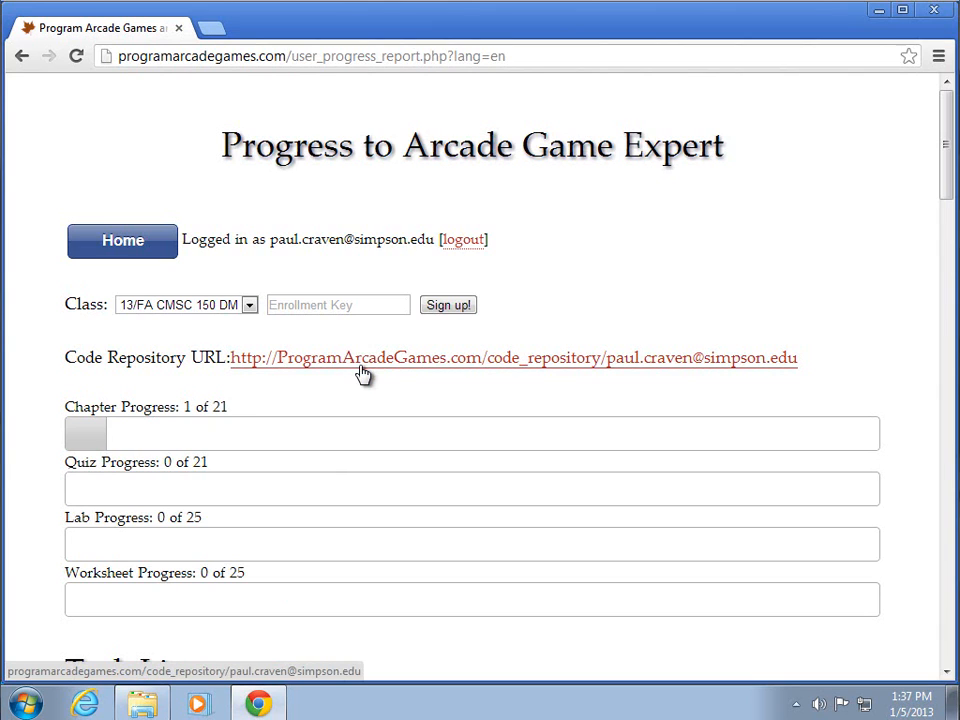
click(363, 370)
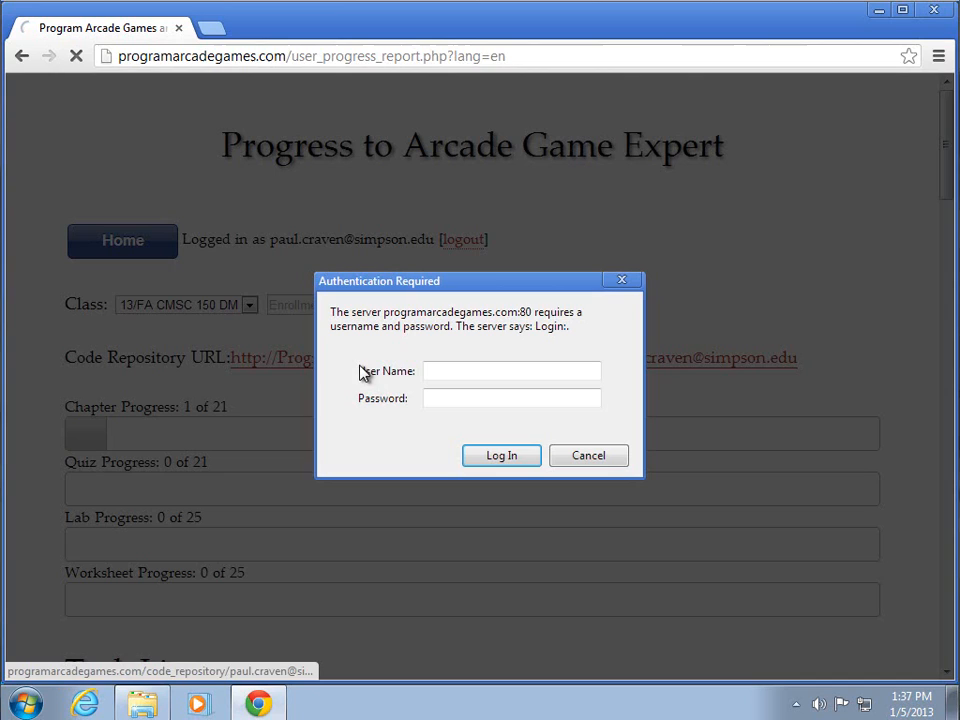
text(paul.cr)
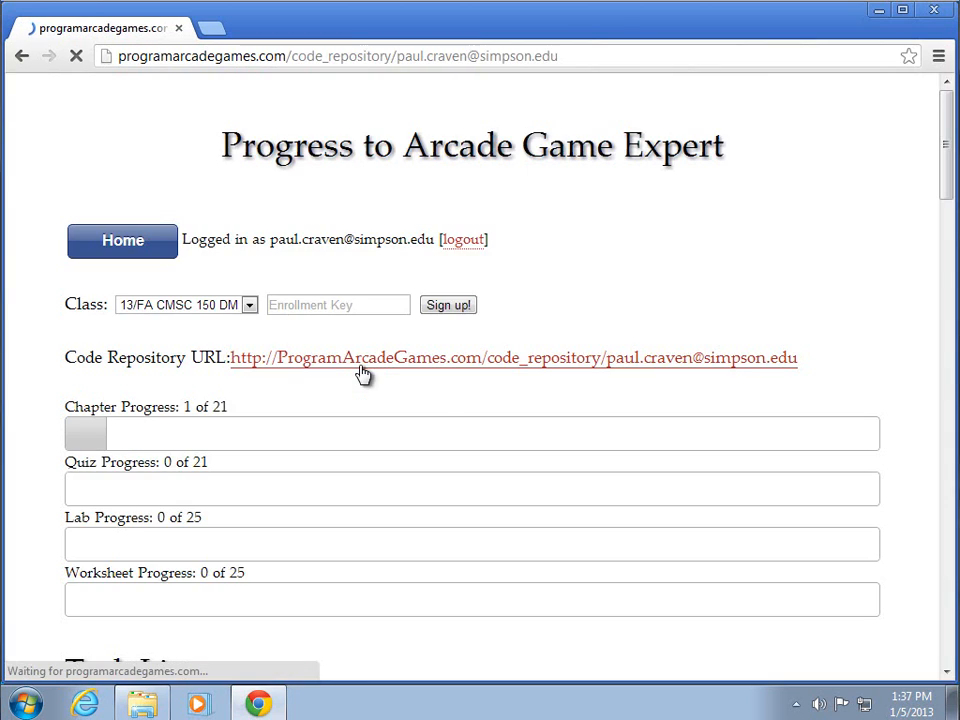
click(363, 357)
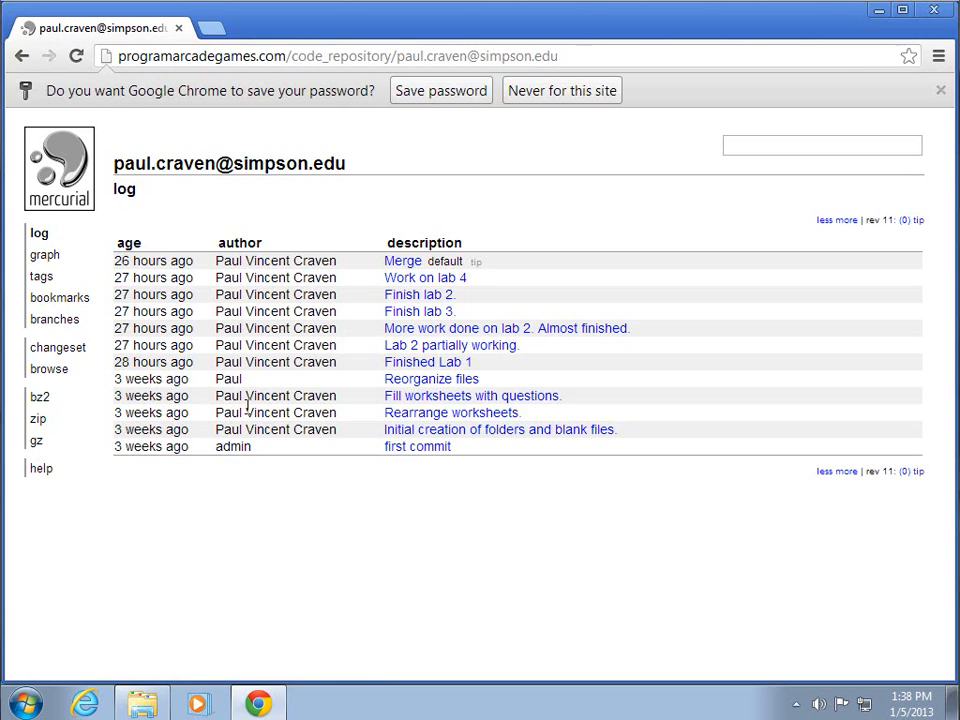
mouse_move(406, 362)
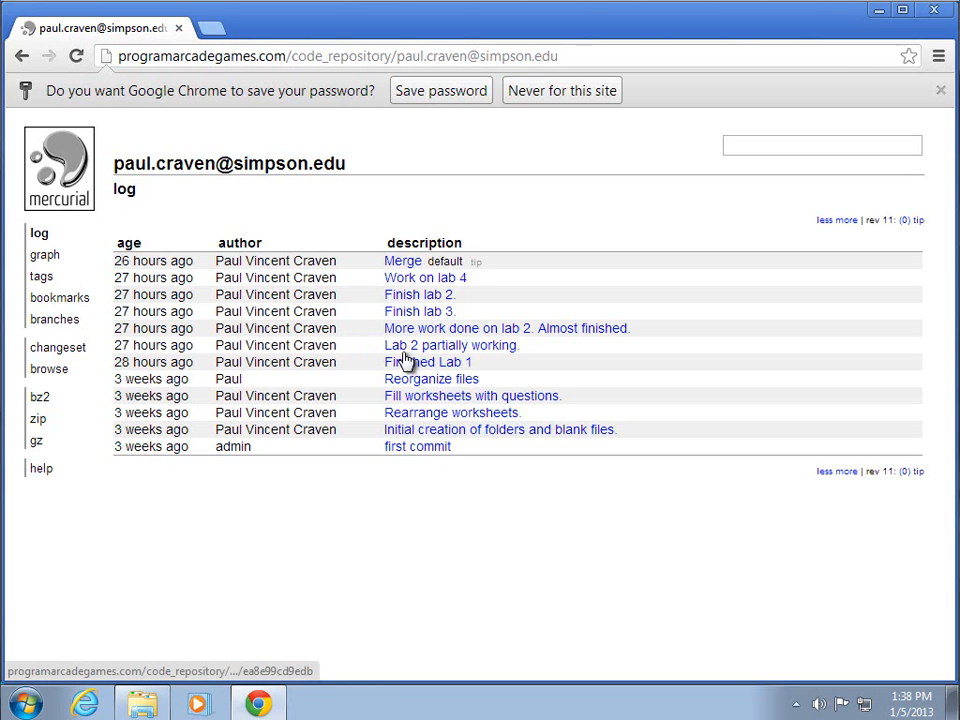
mouse_move(40, 324)
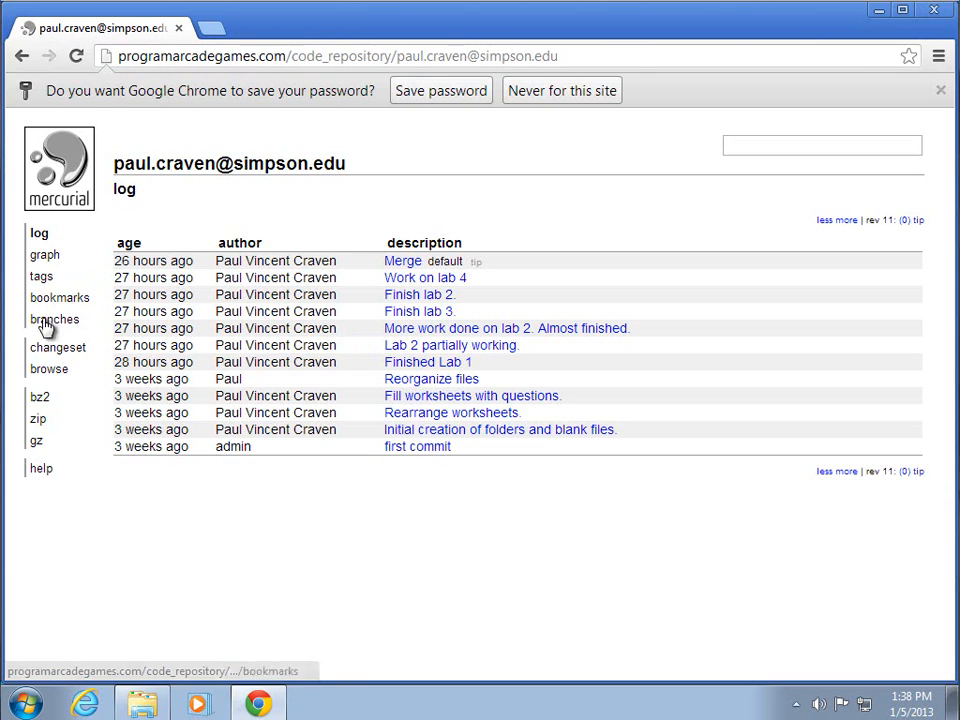
mouse_move(48, 372)
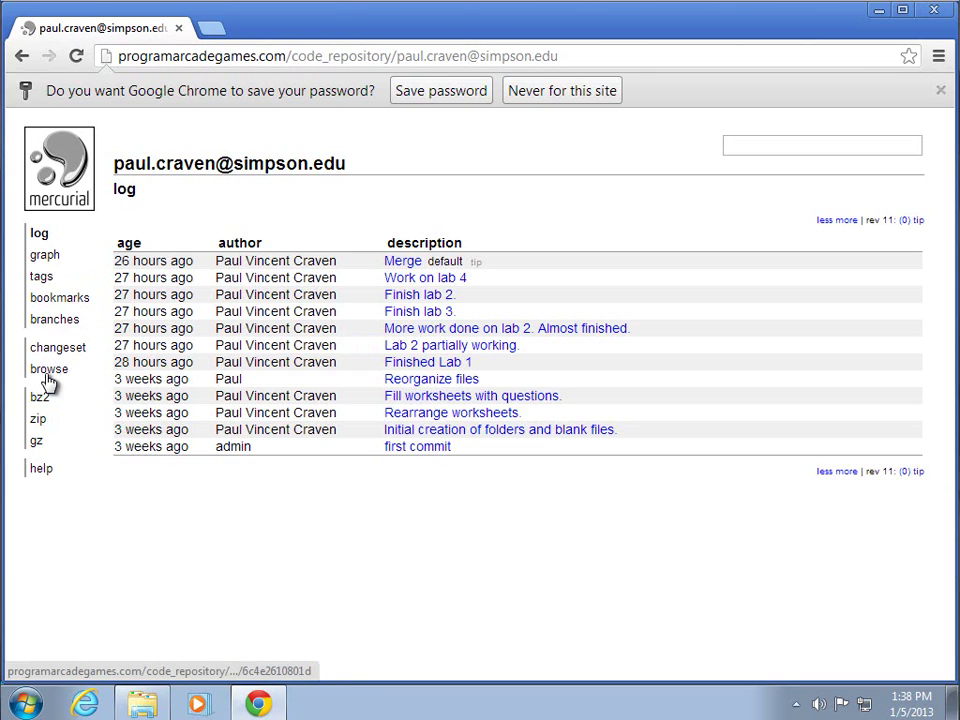
Browse to Lab 01 - Calculator's main_program.py, return to the lab list, and close Chrome.
click(47, 369)
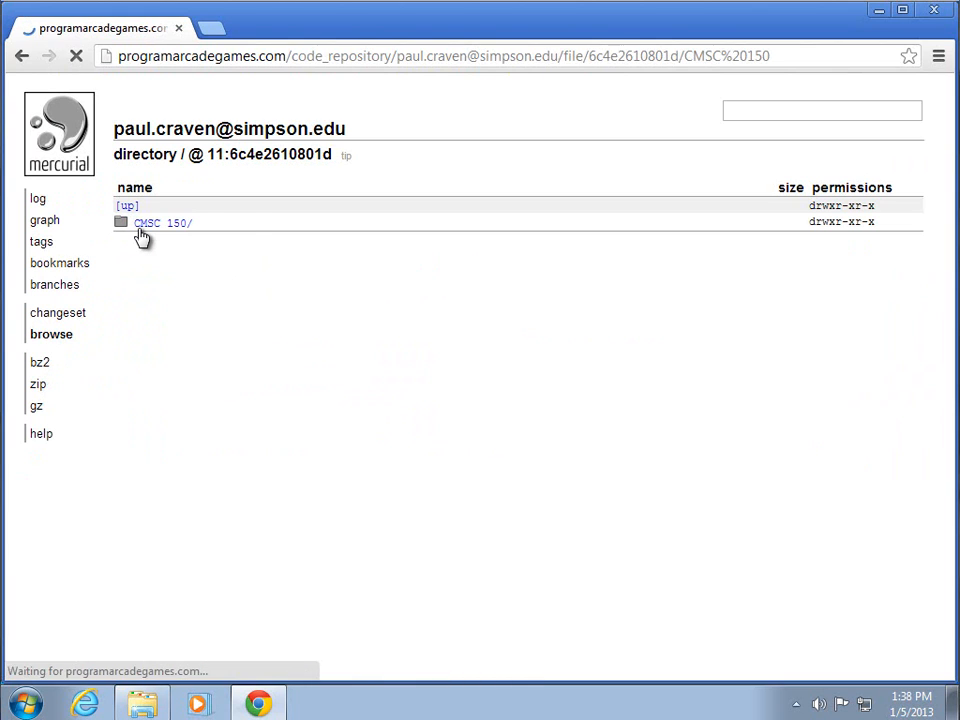
click(161, 222)
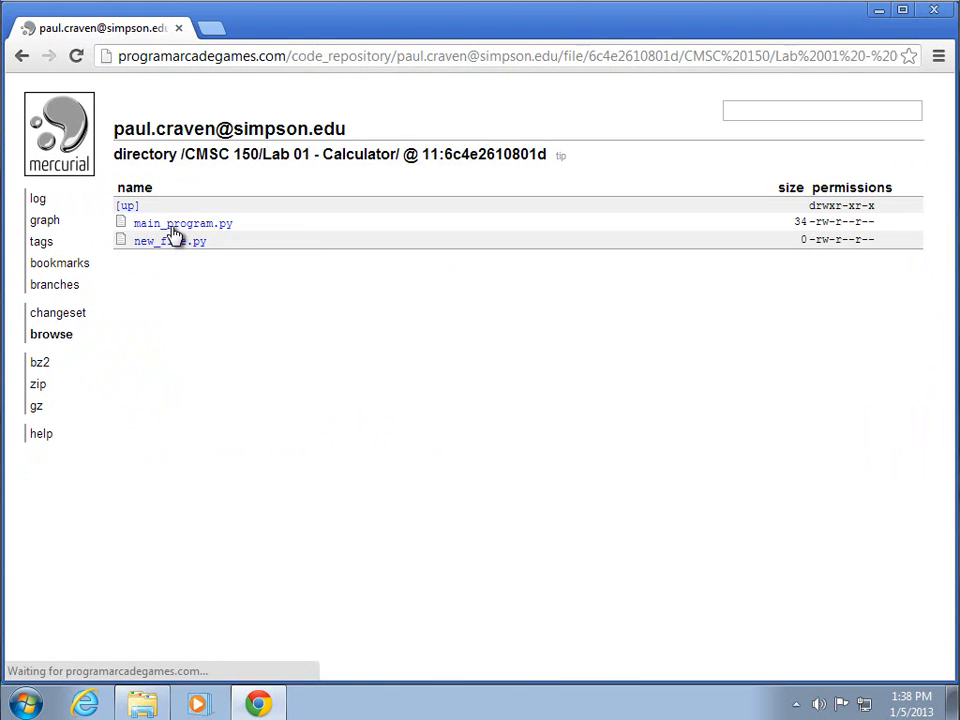
click(181, 223)
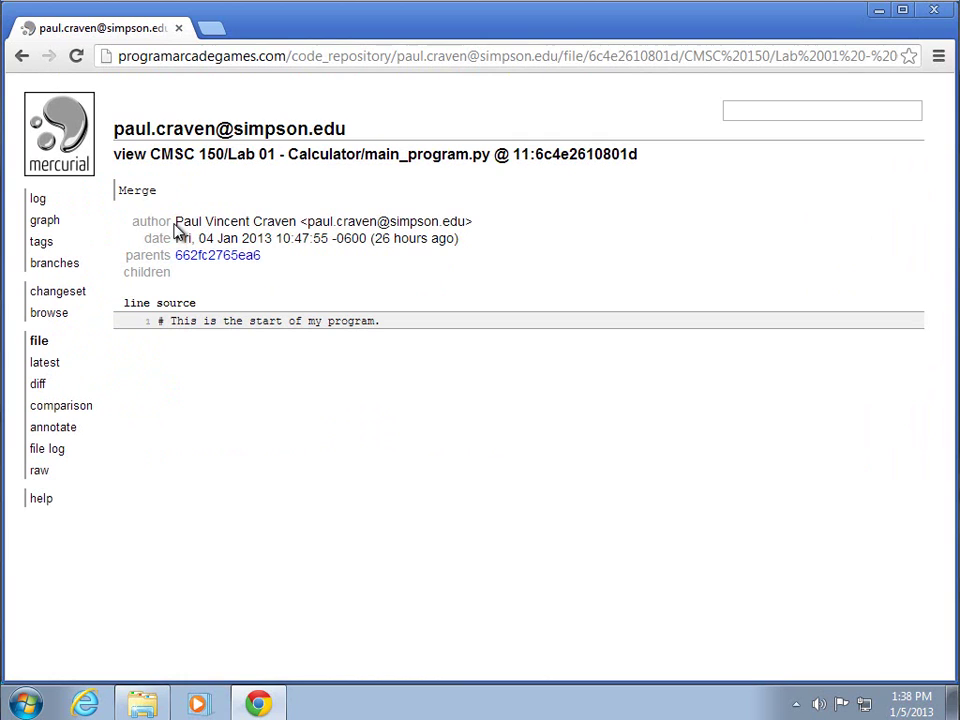
click(17, 52)
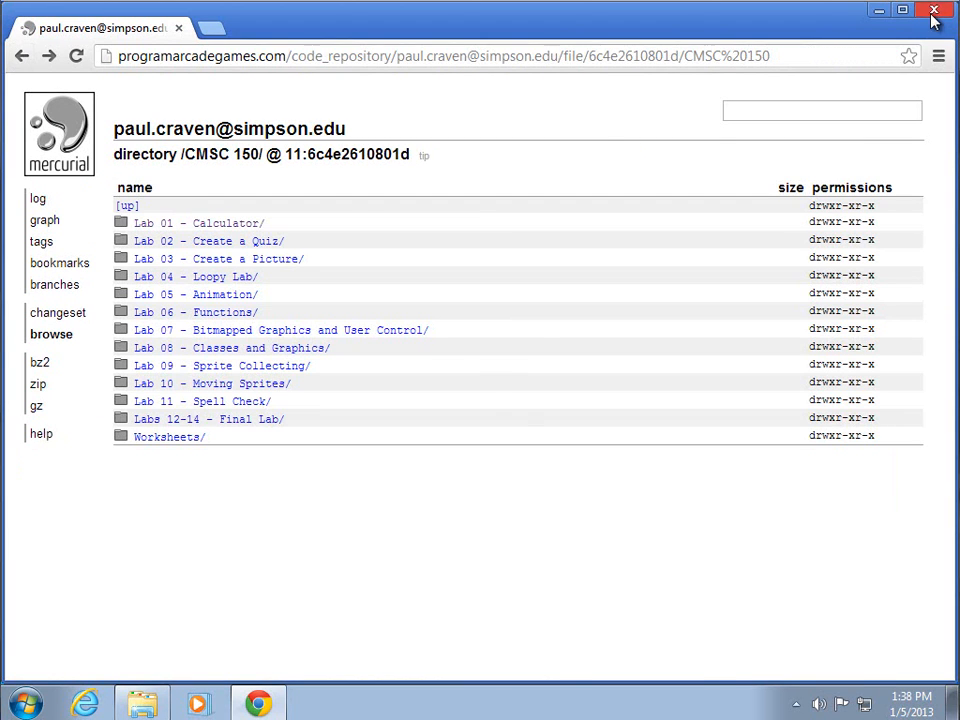
click(933, 10)
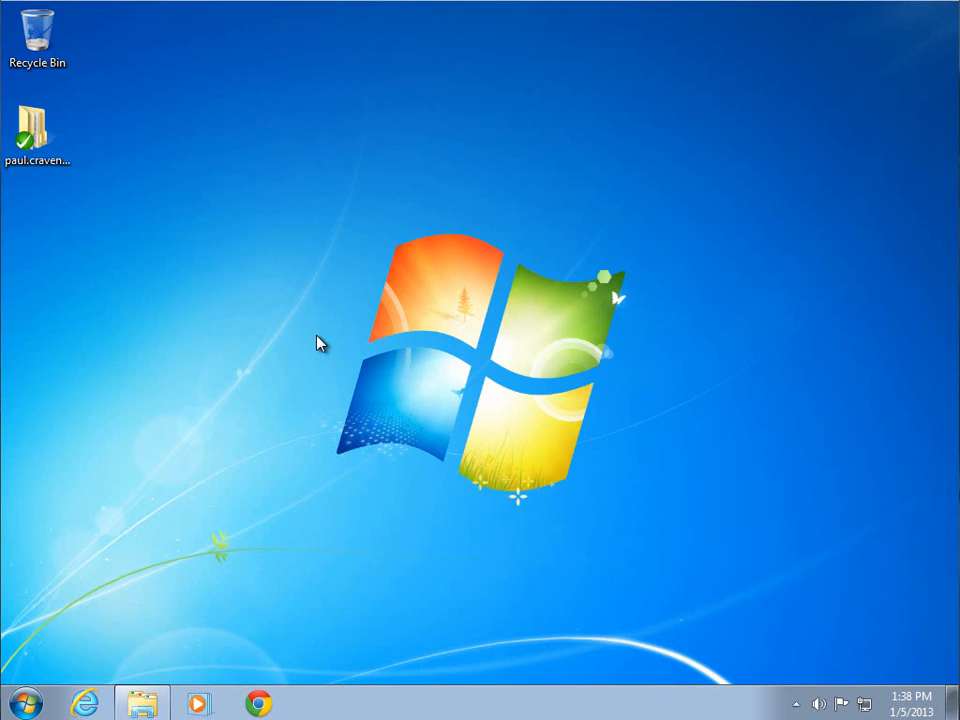